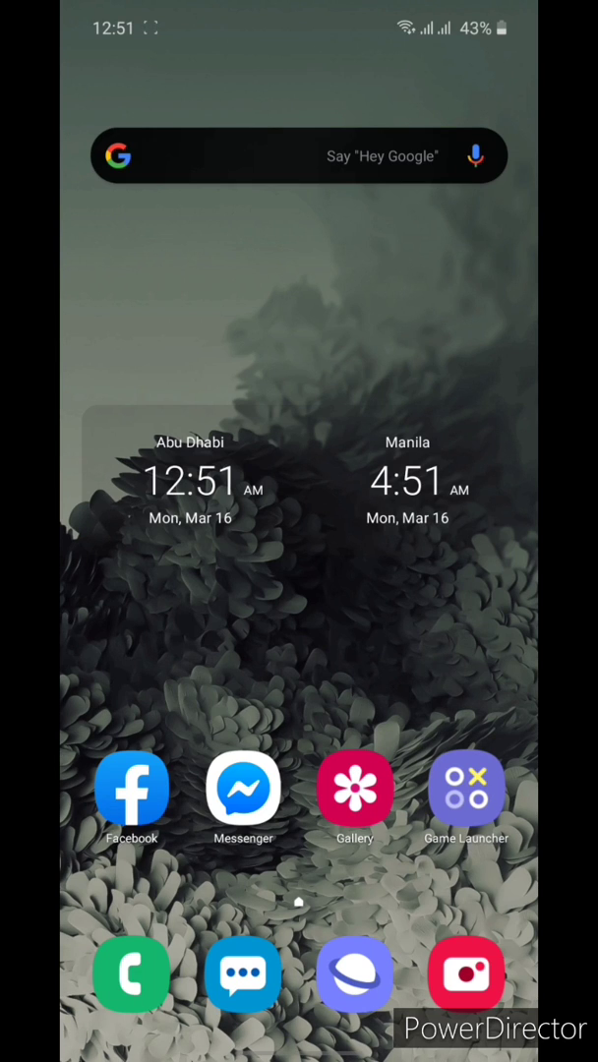
- Launch the Google Play Store from the app drawer
scroll("up", 3)
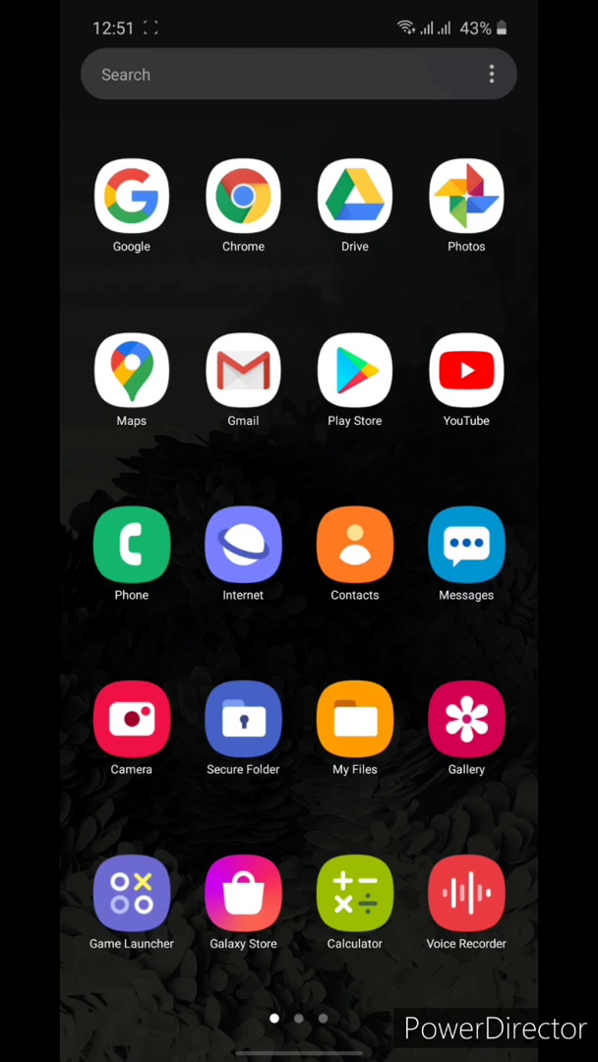
left_click(354, 369)
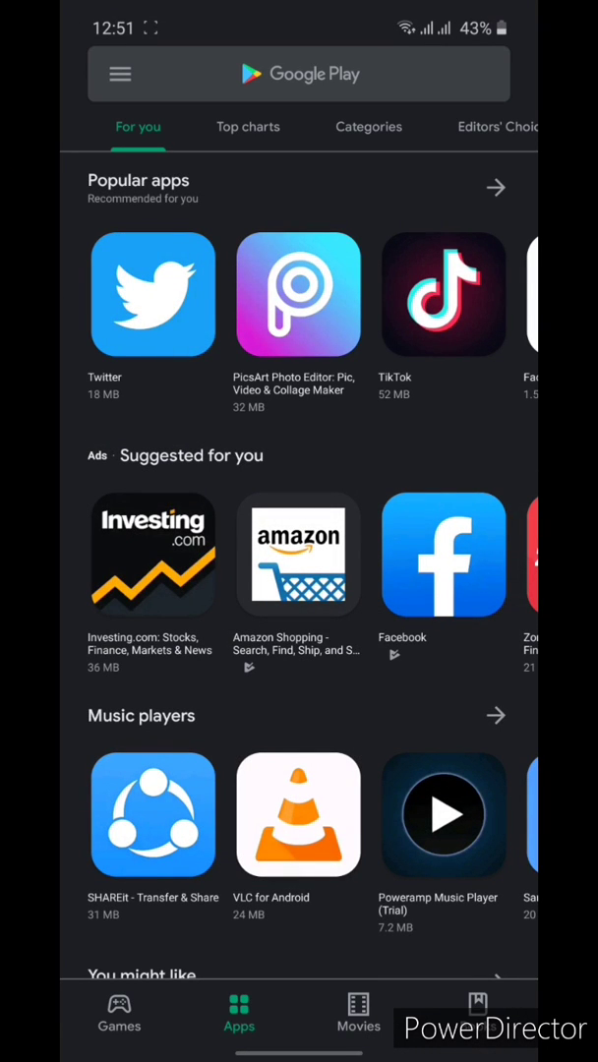
- Search for "led me know" and install LED Me Know by Anker Technologies
left_click(299, 75)
type("led m")
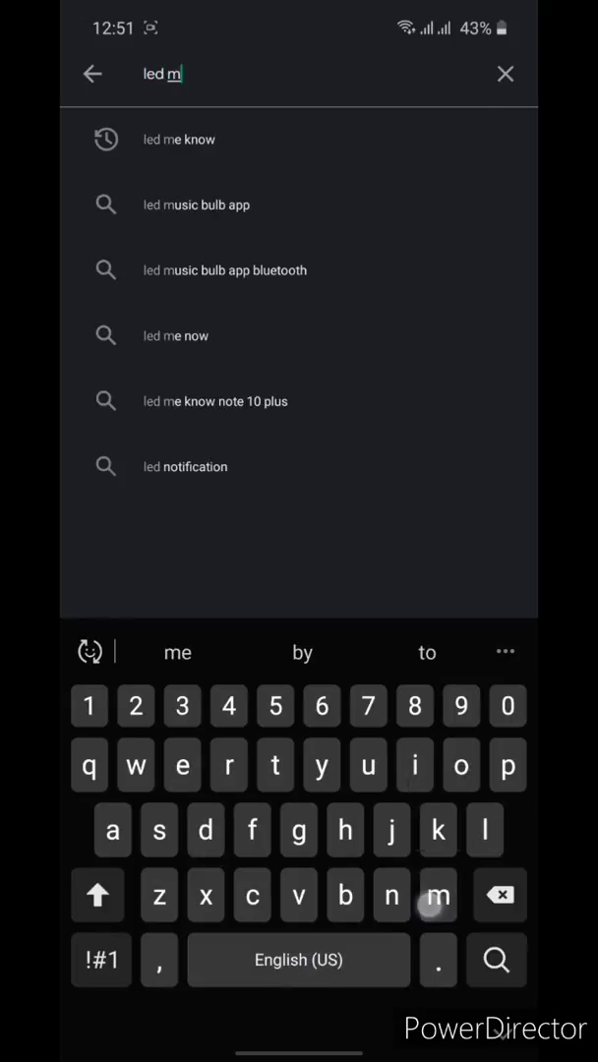
left_click(179, 138)
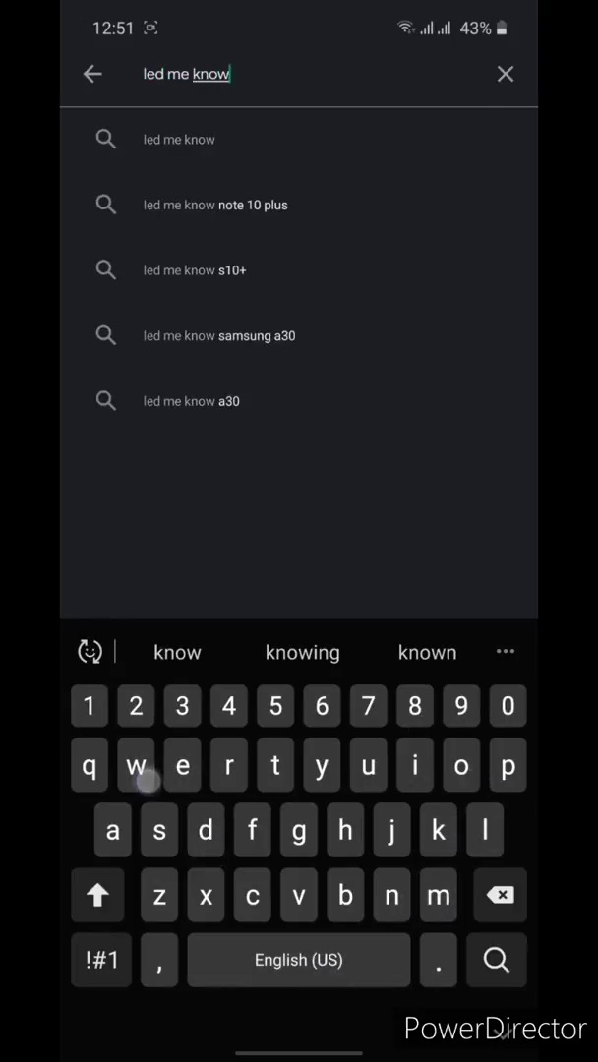
left_click(495, 959)
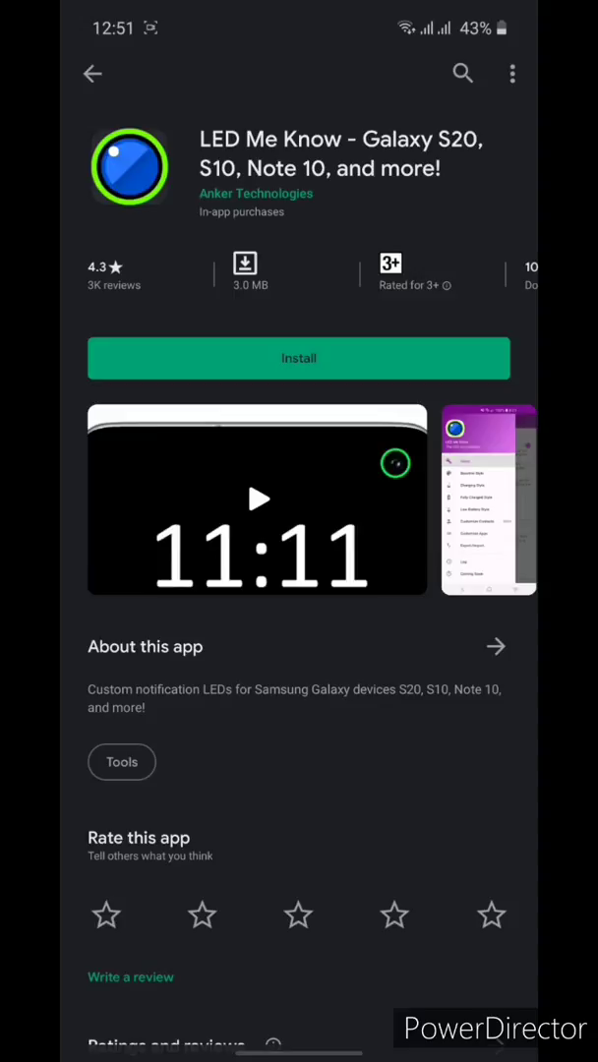
left_click(299, 358)
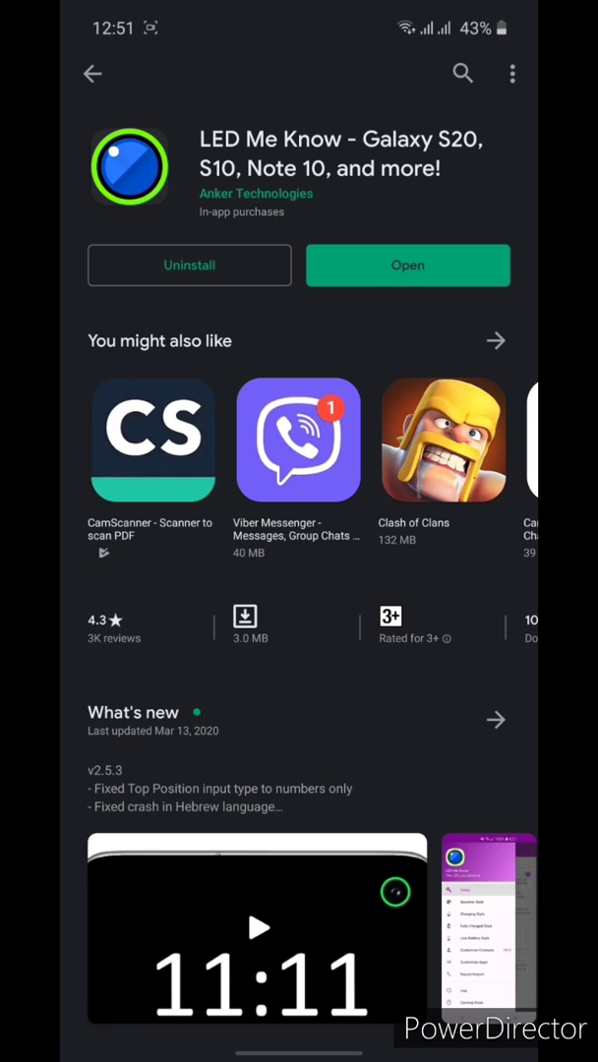
- Launch LED Me Know and switch on its accessibility service in Installed services
left_click(407, 264)
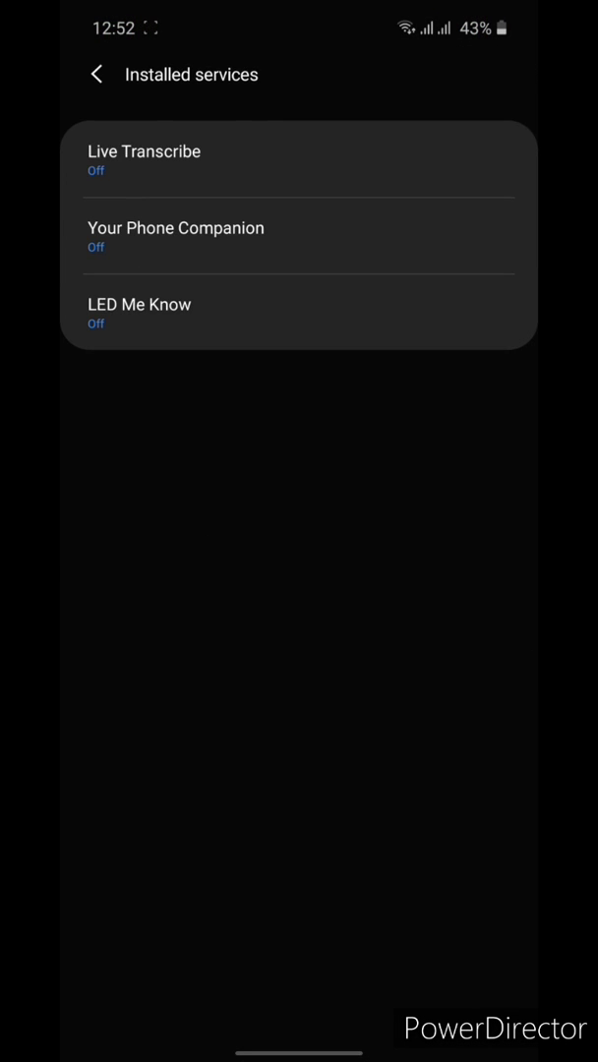
left_click(139, 302)
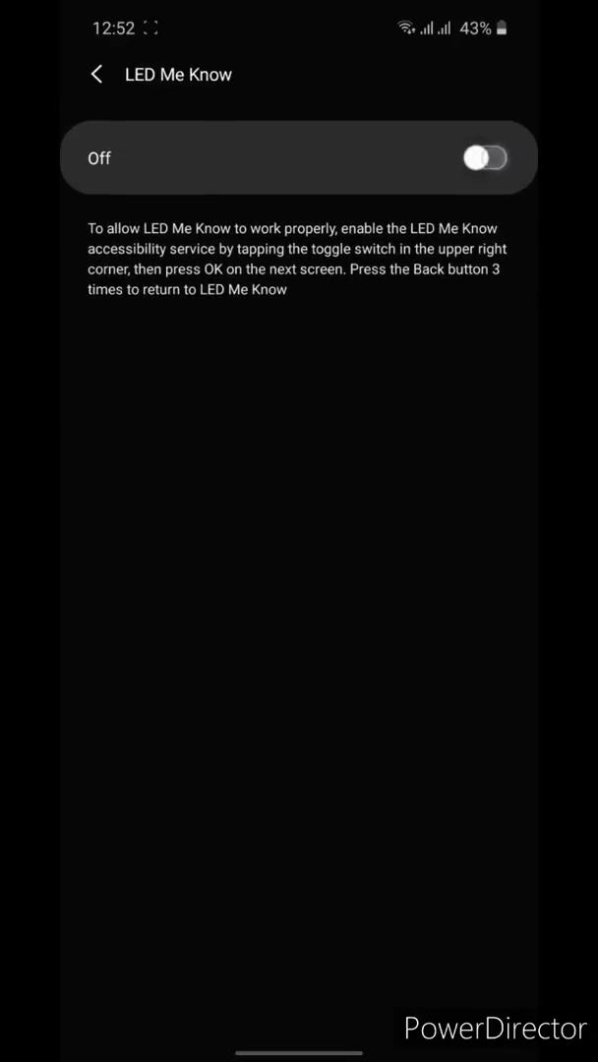
left_click(484, 158)
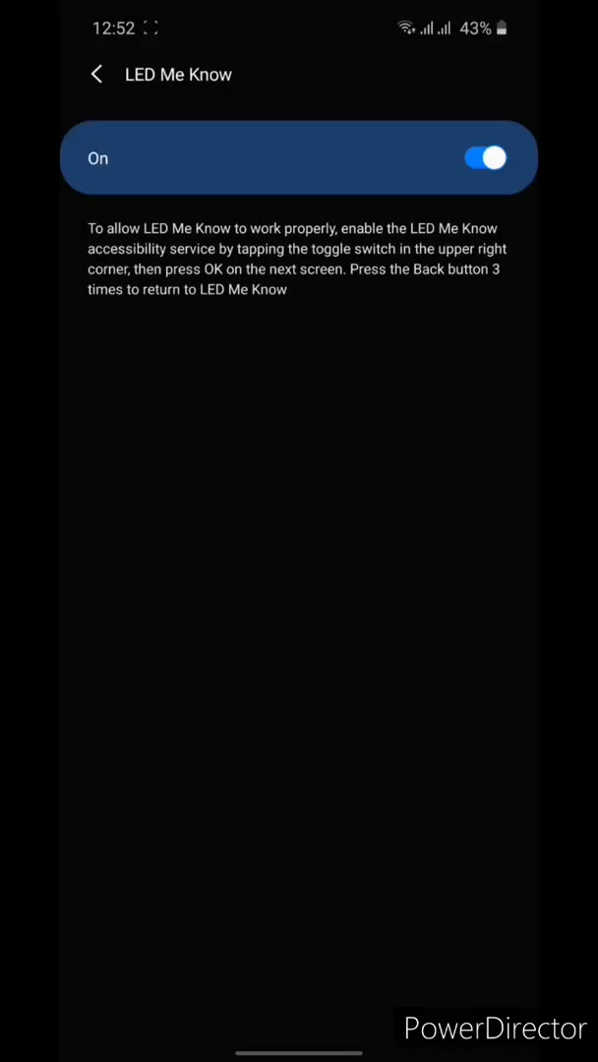
left_click(97, 74)
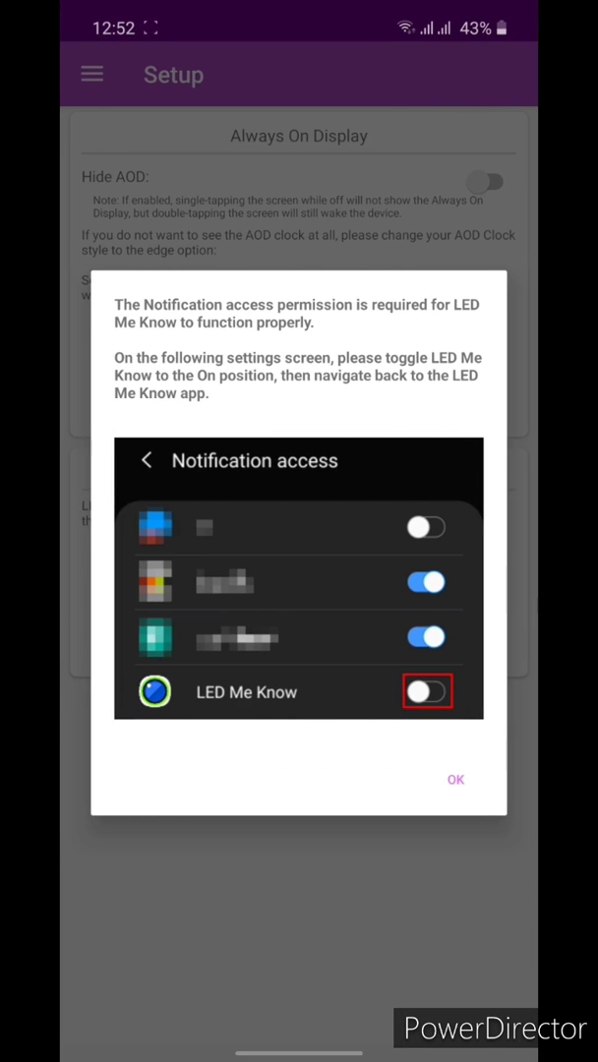
- Grant LED Me Know notification access from the Android Settings list
left_click(456, 778)
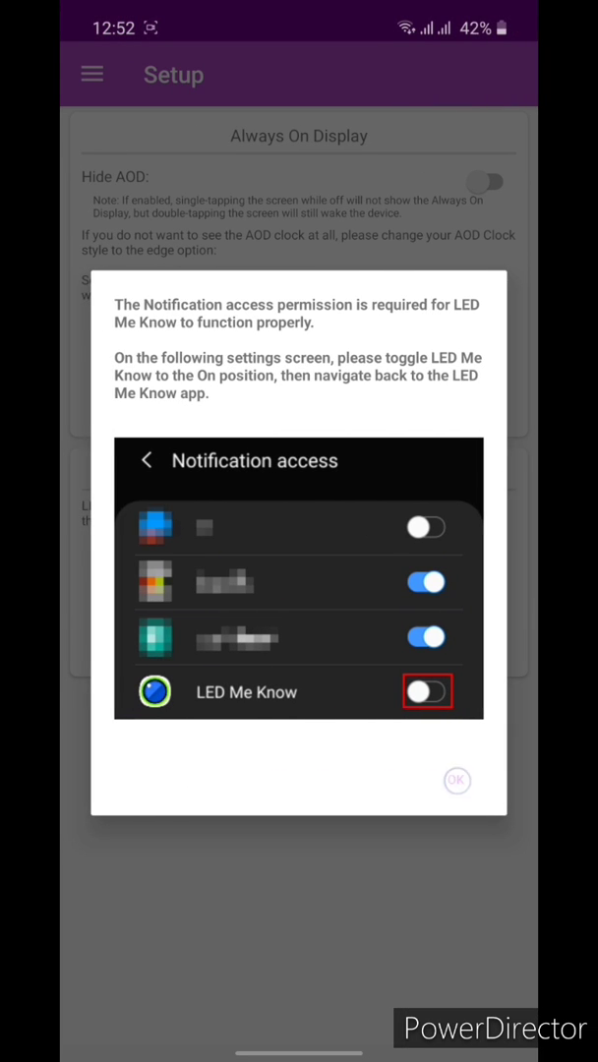
left_click(456, 780)
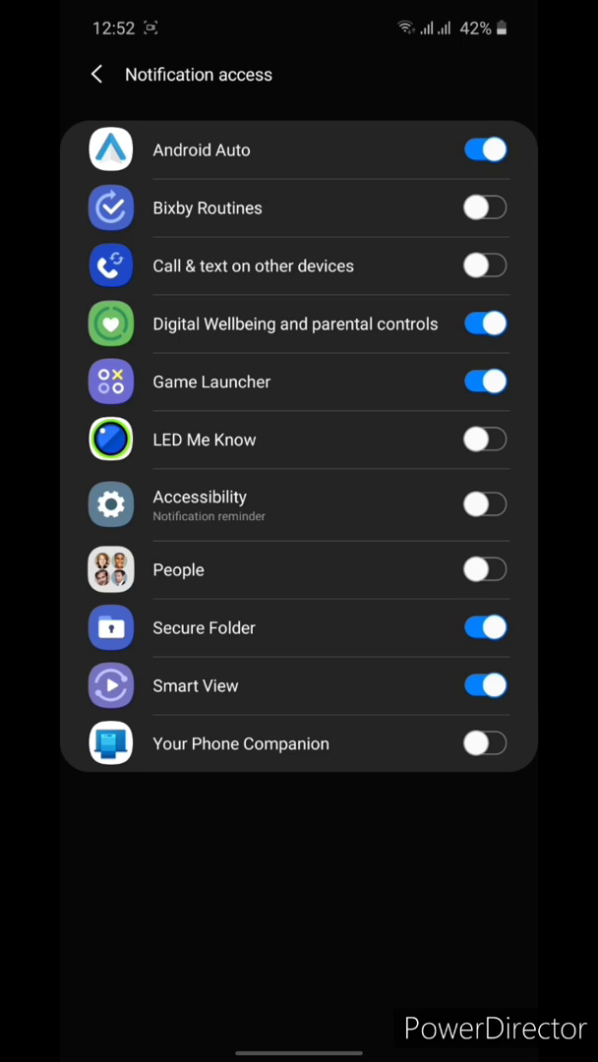
left_click(483, 438)
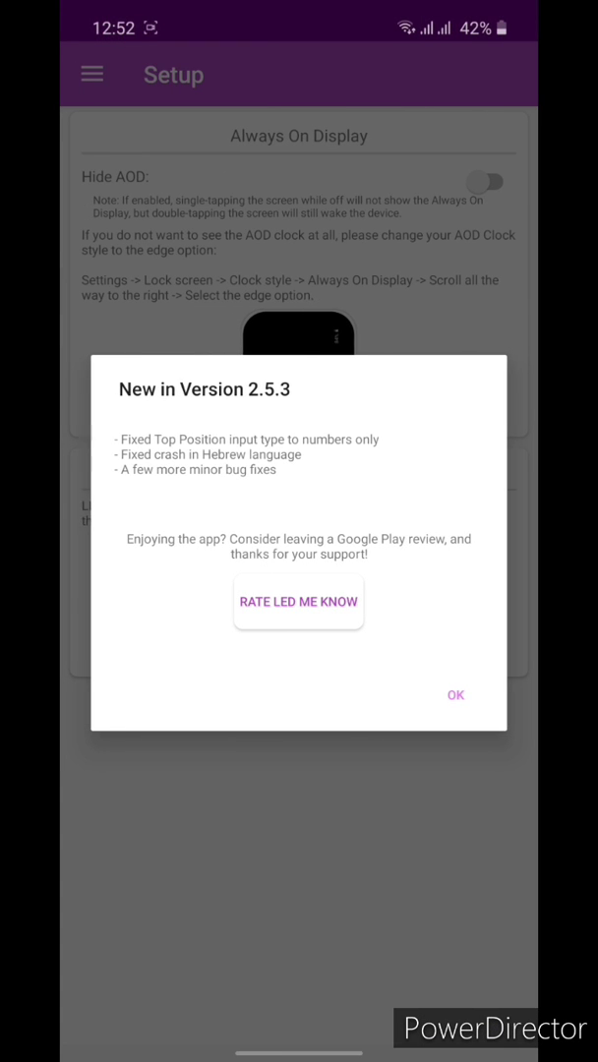
- In Baseline Style, switch on LED Enabled and Live Preview for the cyan circle LED
left_click(457, 693)
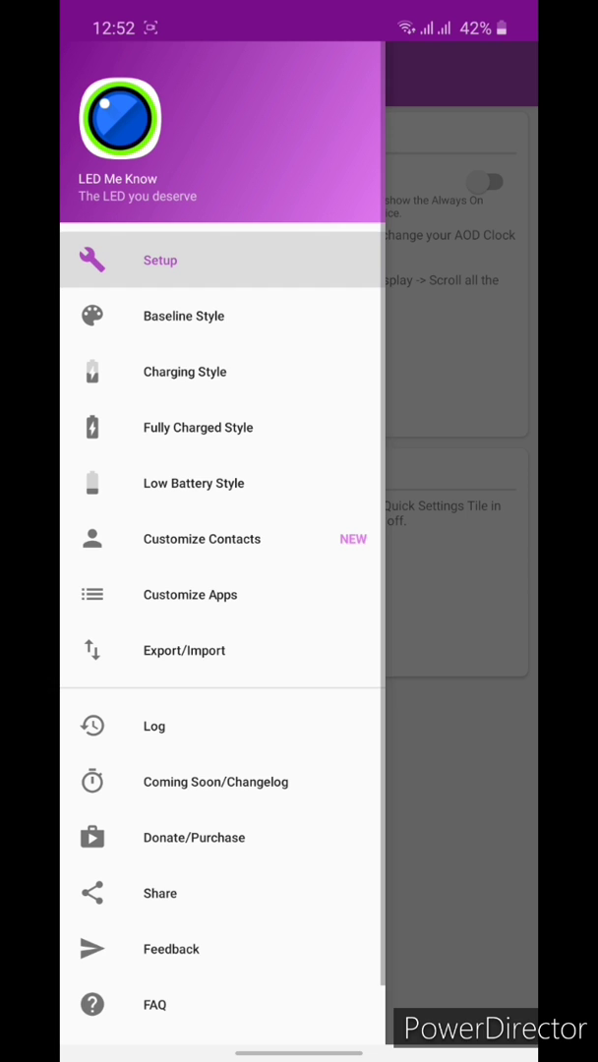
left_click(183, 314)
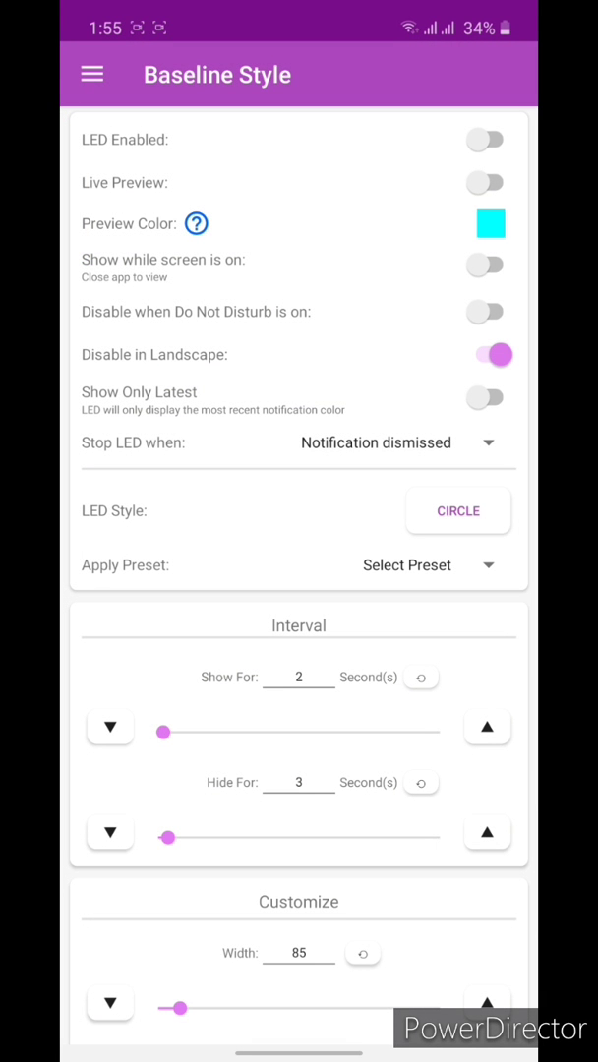
left_click(483, 138)
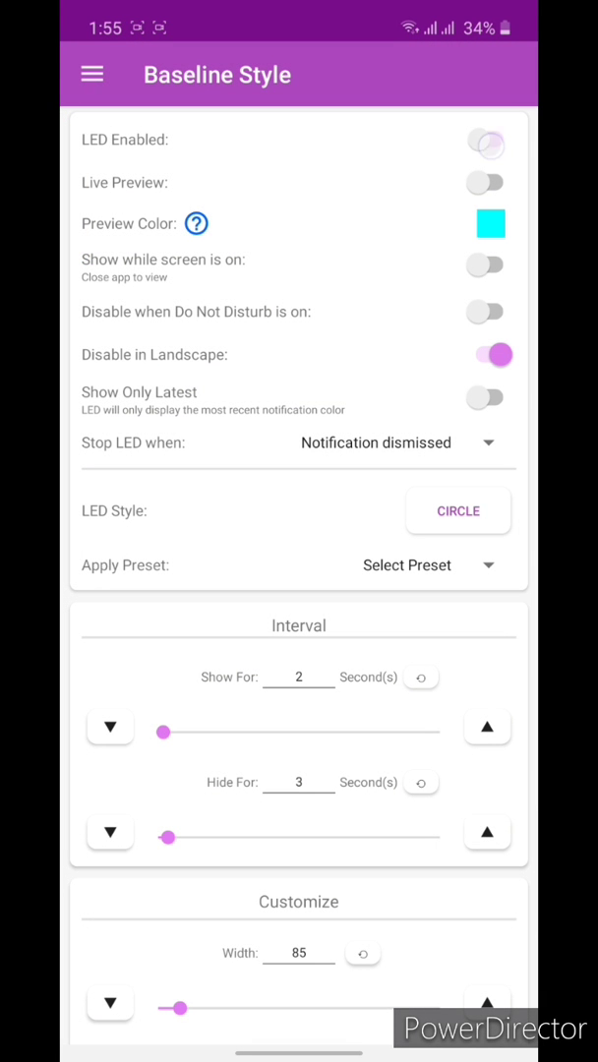
left_click(484, 139)
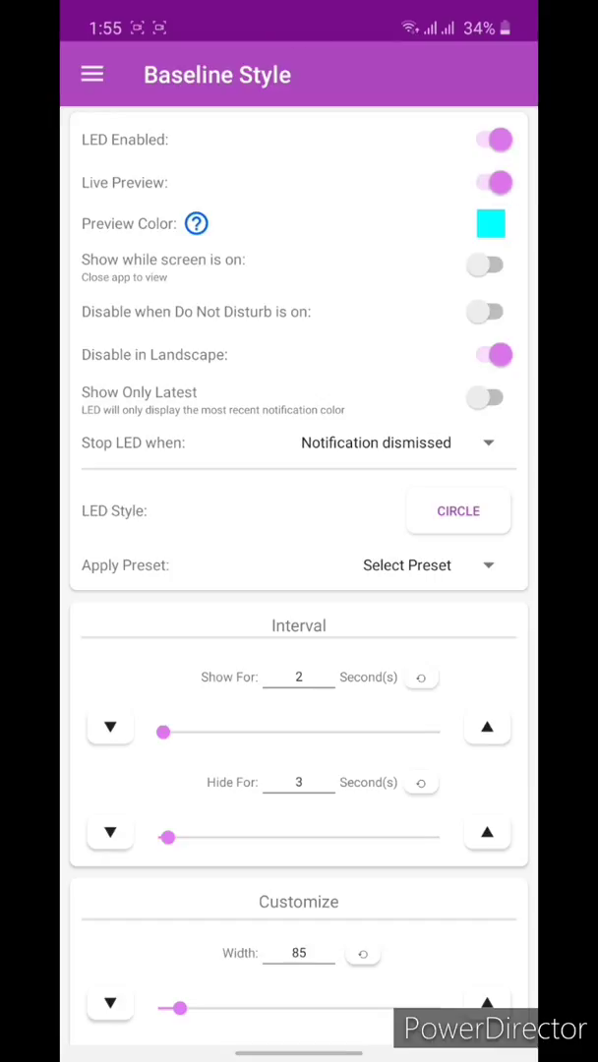
scroll("down", 3)
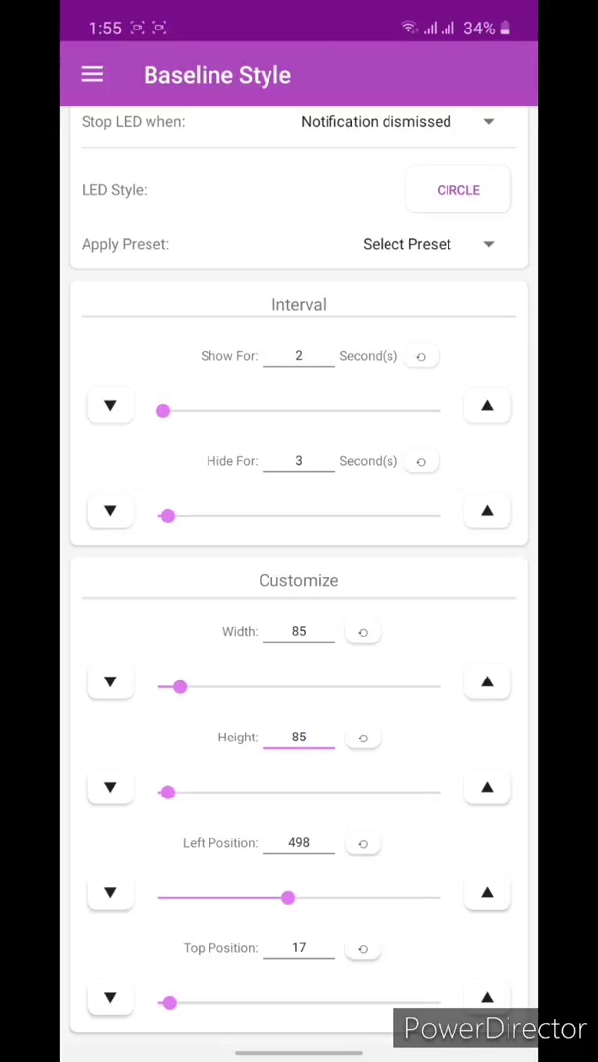
- Position the LED over the front camera at left 497, top 14
left_click_drag(287, 897, 246, 897)
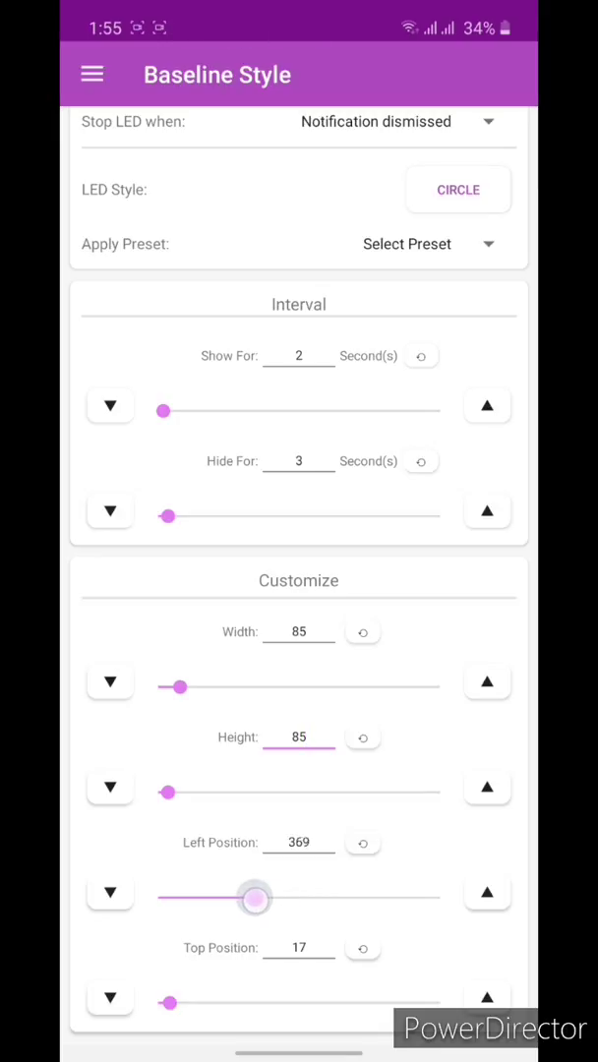
left_click_drag(256, 897, 289, 897)
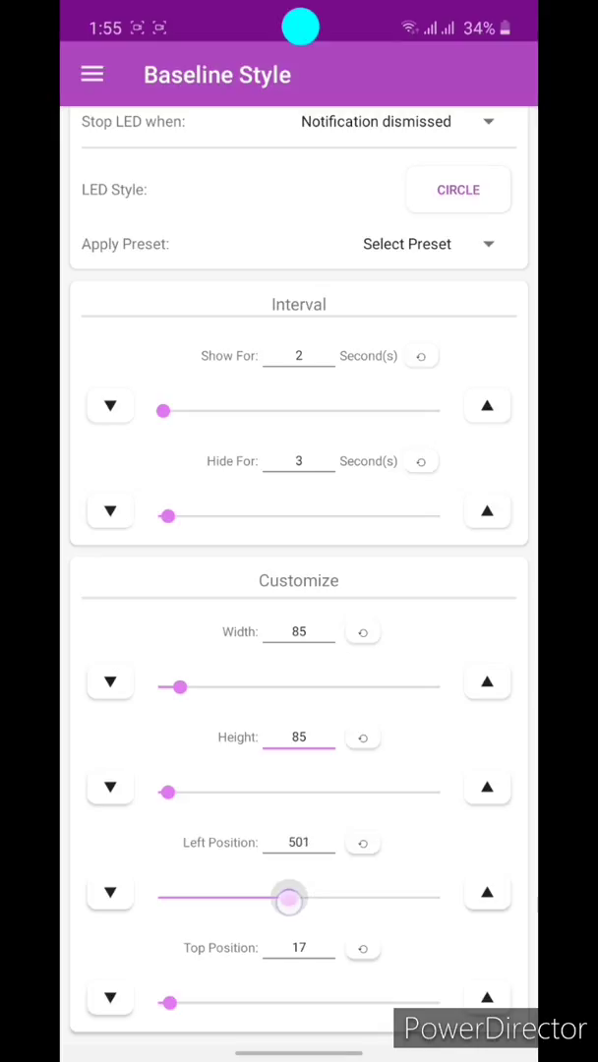
left_click_drag(287, 896, 358, 896)
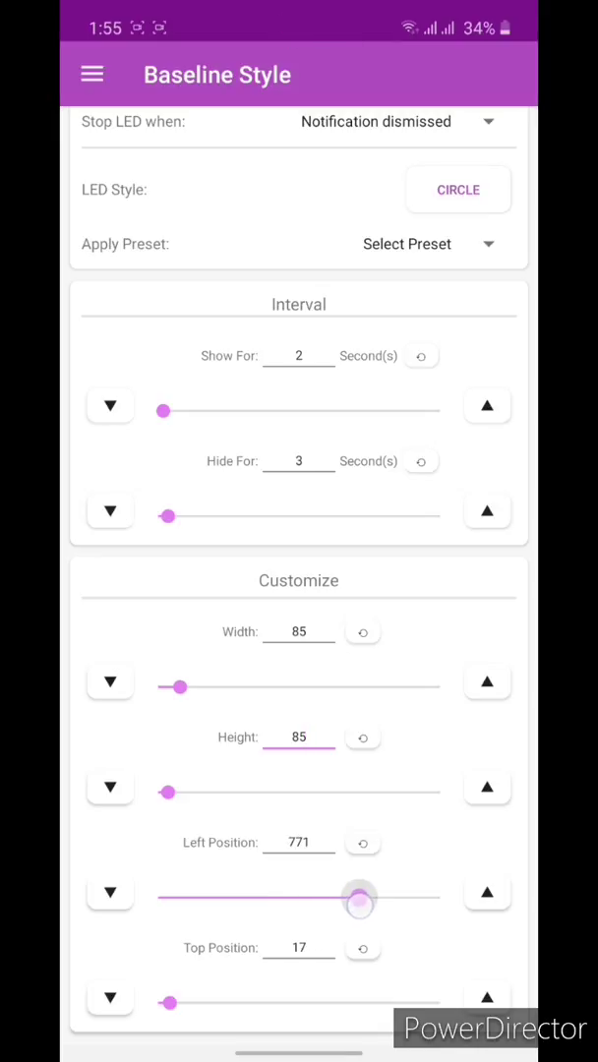
left_click_drag(360, 897, 393, 896)
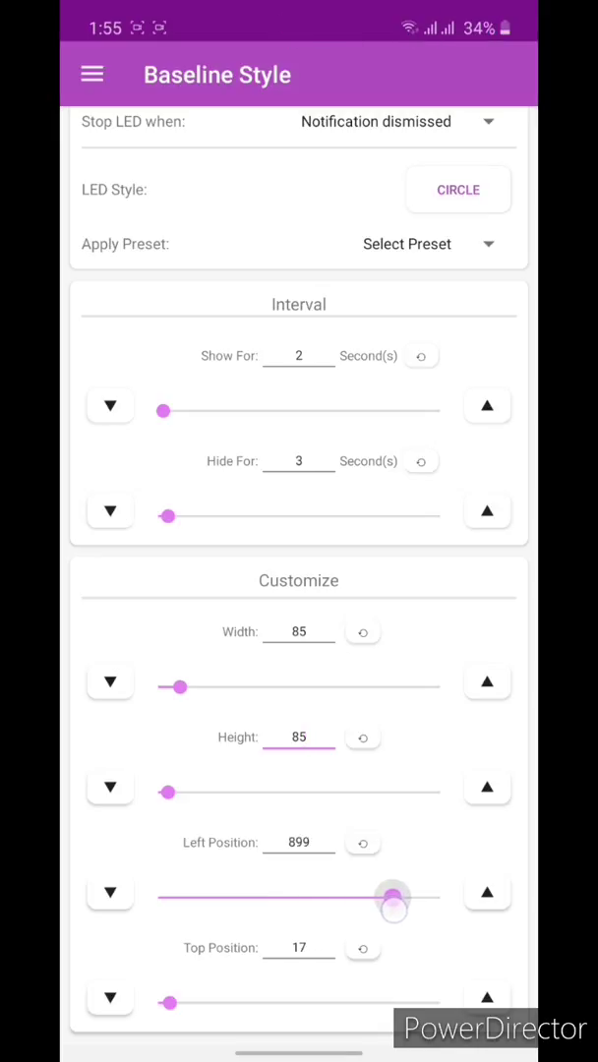
left_click_drag(391, 896, 287, 896)
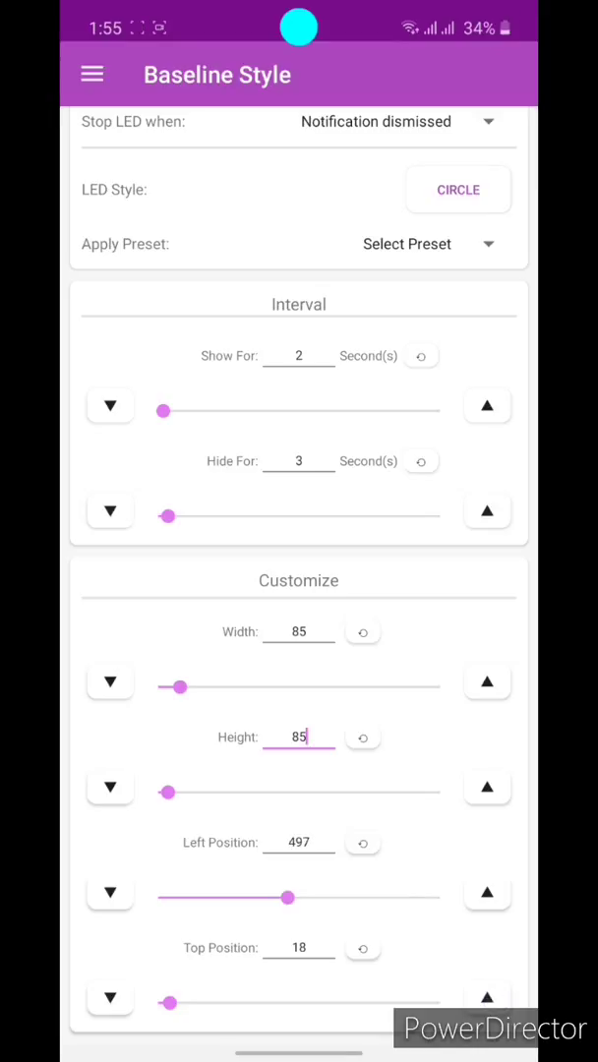
left_click(110, 999)
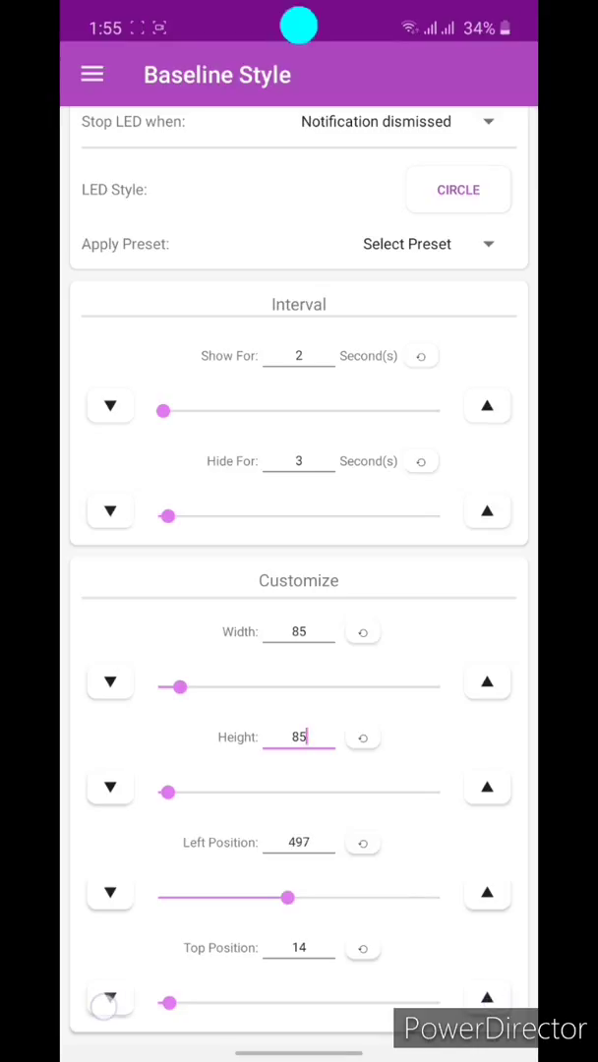
left_click(110, 1003)
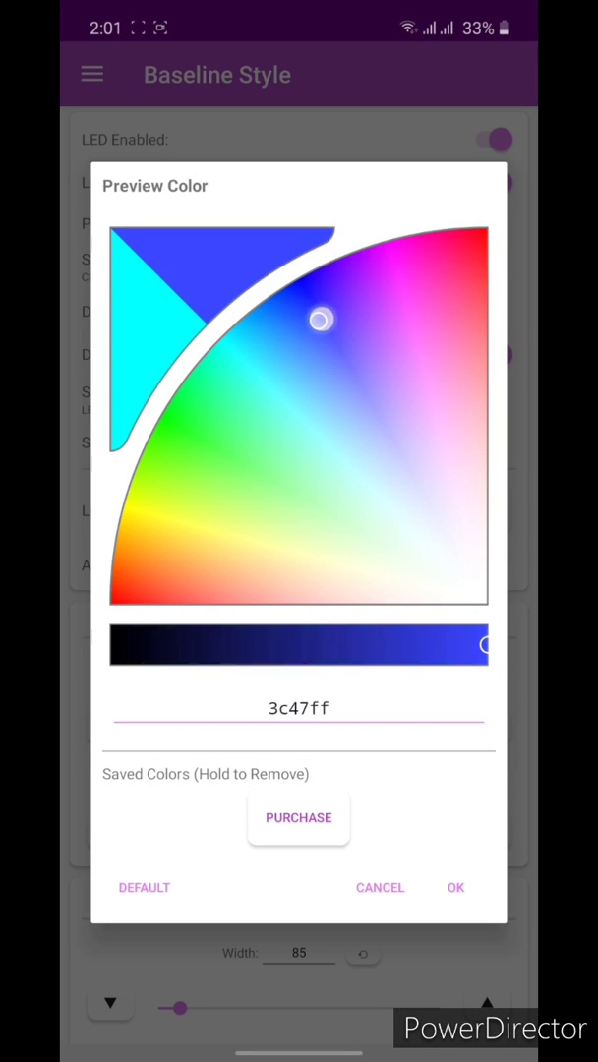
- Adjust the preview colour and keep the LED style as Circle
left_click_drag(318, 319, 147, 412)
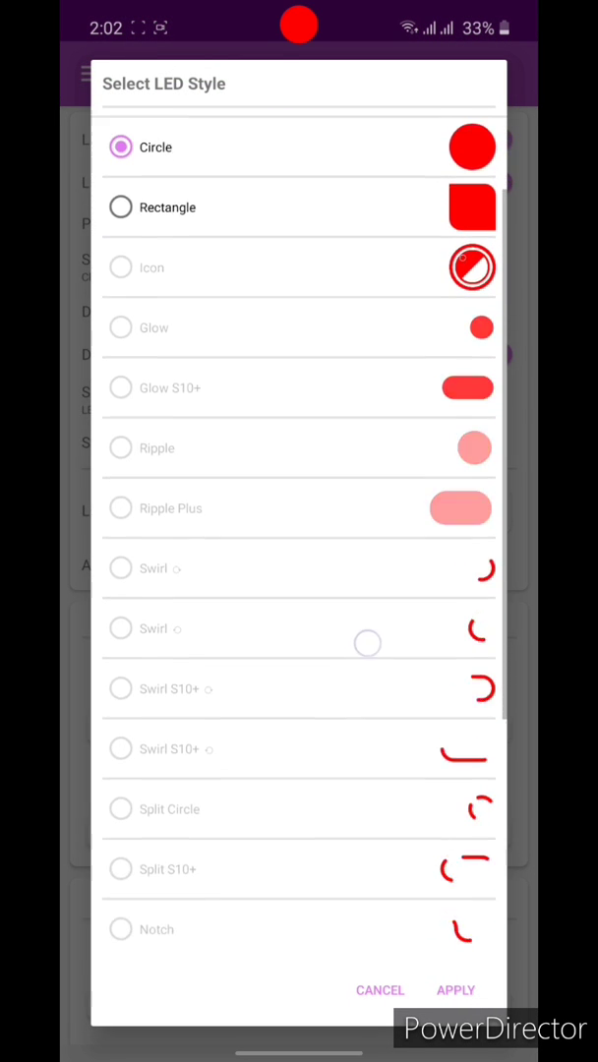
scroll("down", 3)
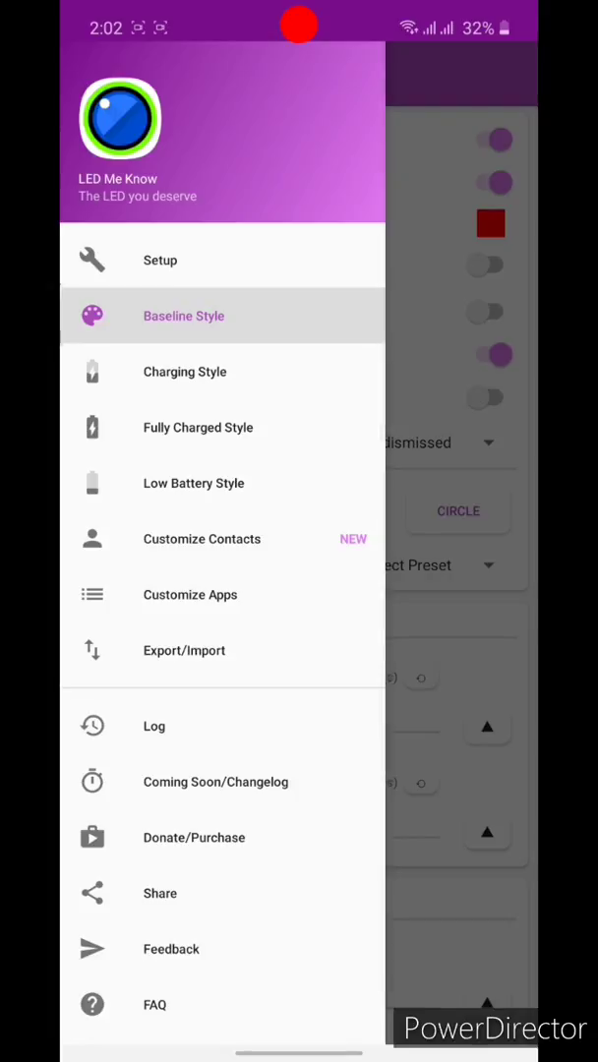
- Switch on Live Charging Preview, then visit Low Battery Style and Customize Apps
left_click(184, 371)
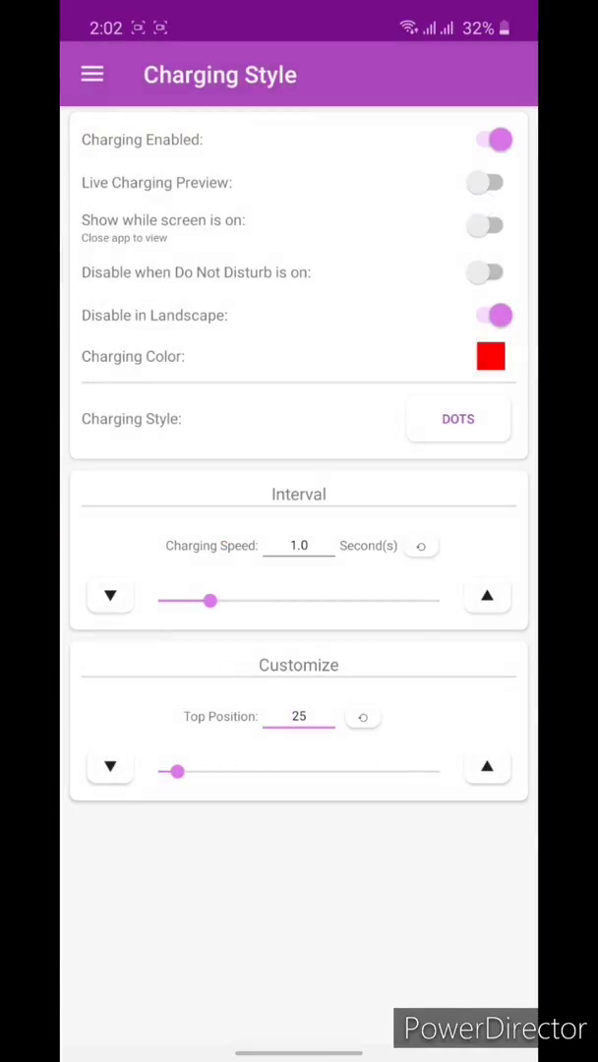
left_click(484, 181)
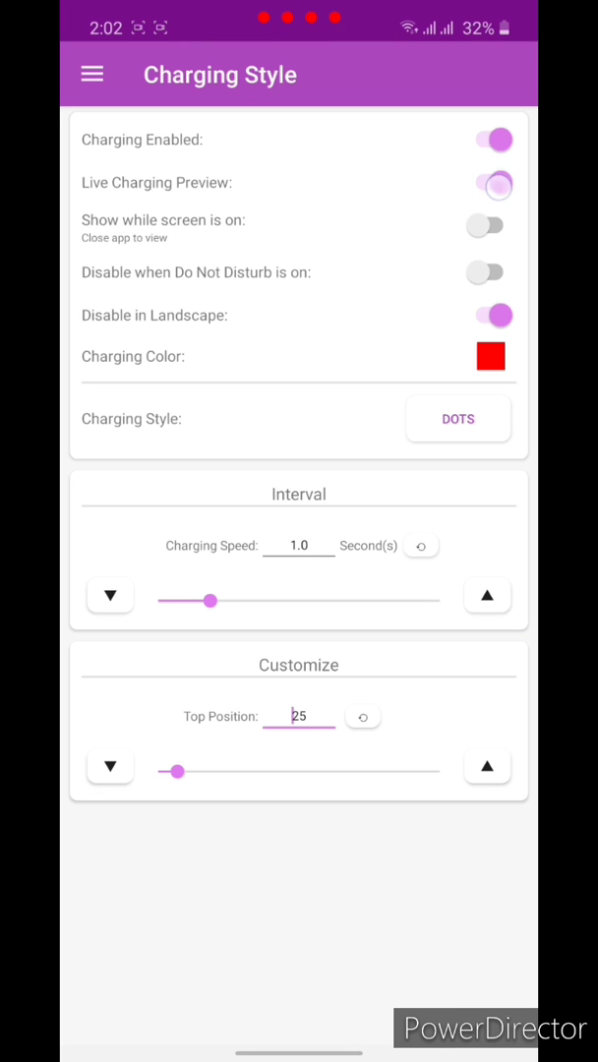
left_click(90, 75)
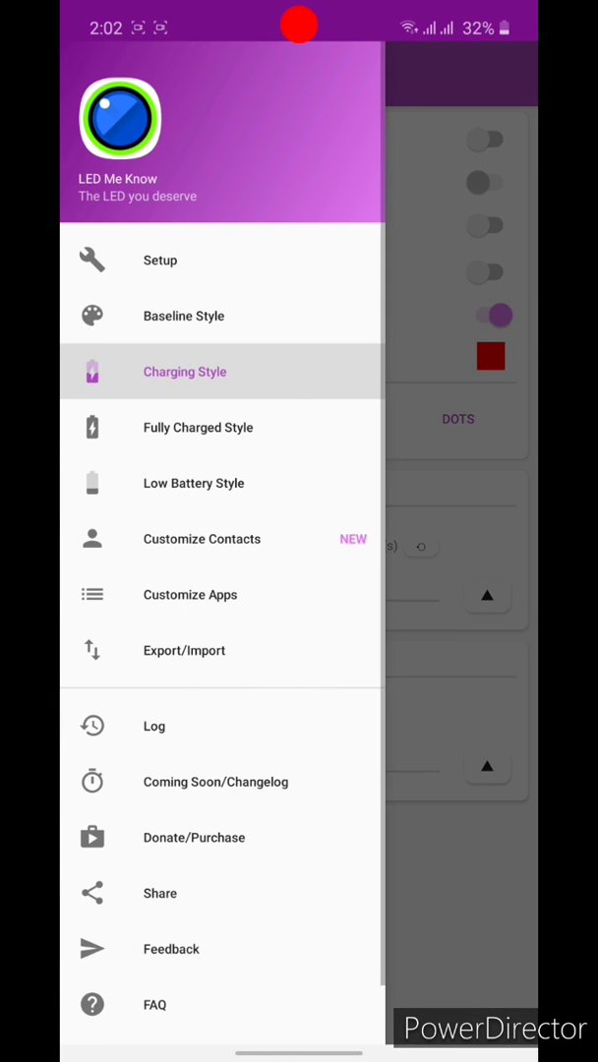
left_click(197, 427)
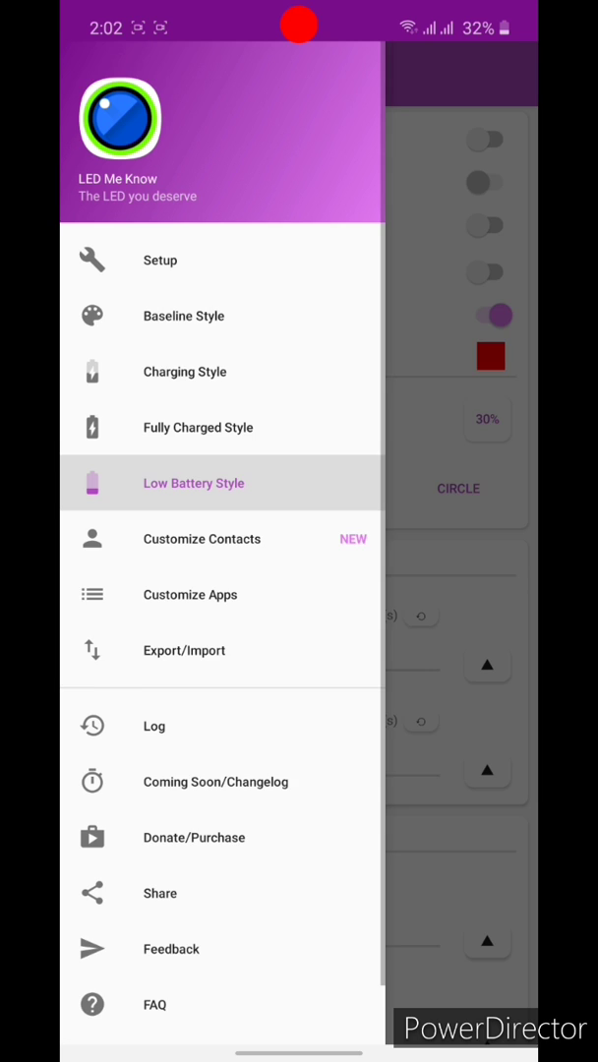
left_click(189, 593)
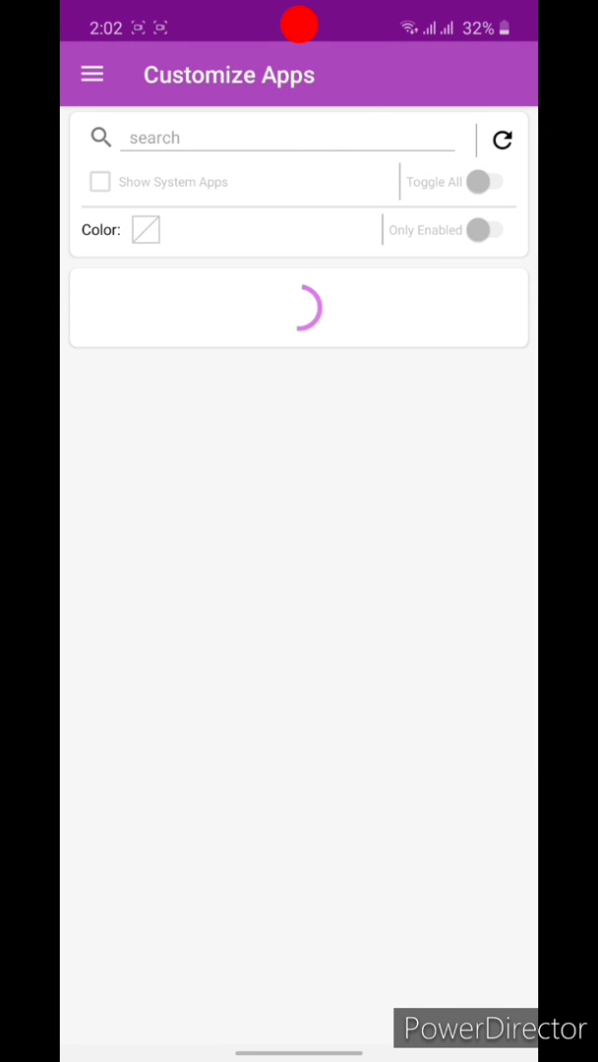
- Visit Customize Contacts, then return to the Low Battery Style settings
left_click(499, 181)
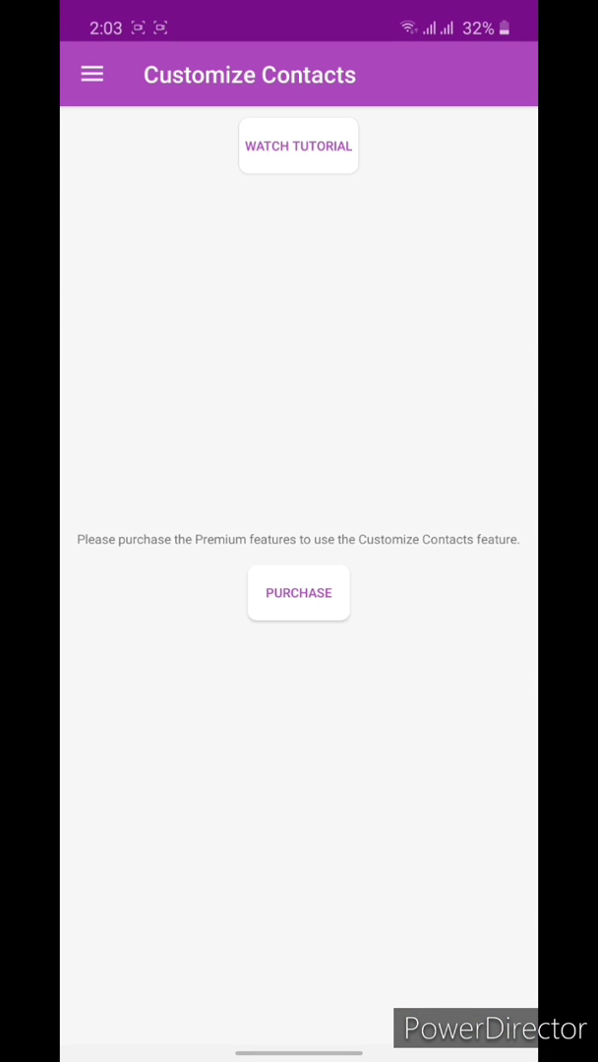
left_click(91, 74)
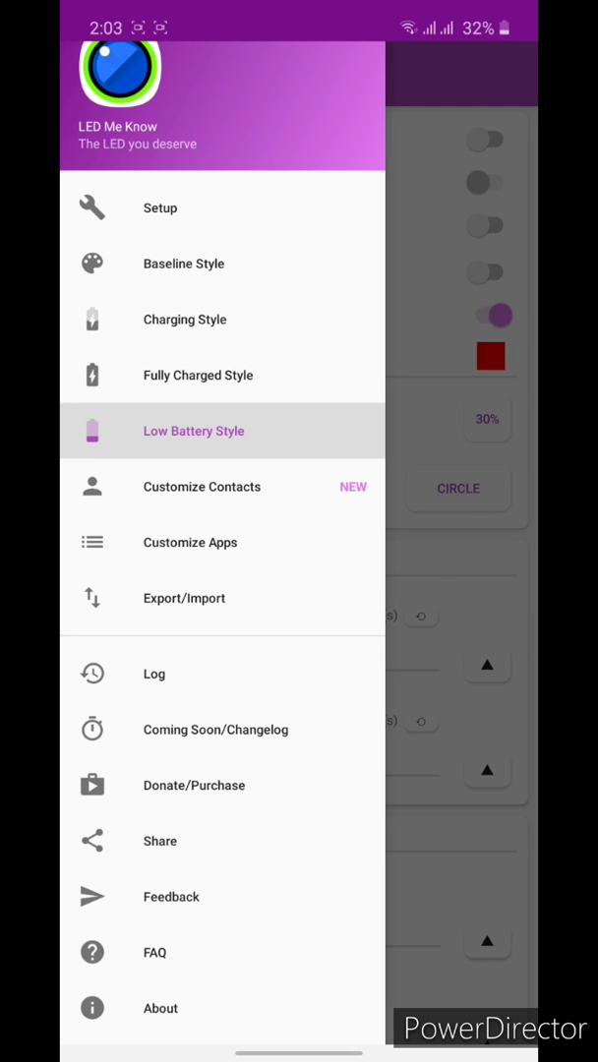
left_click(193, 431)
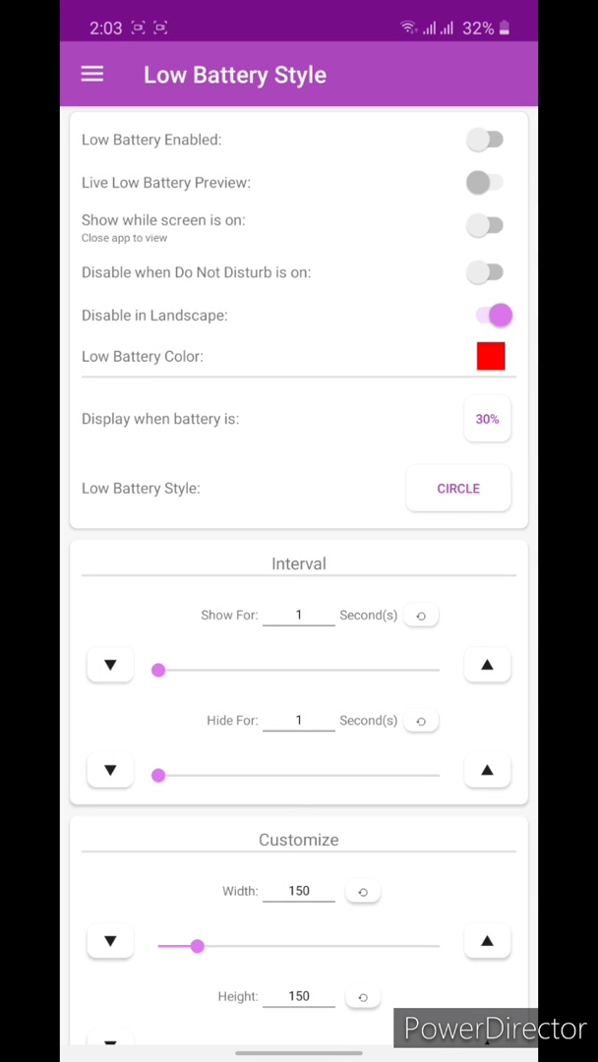